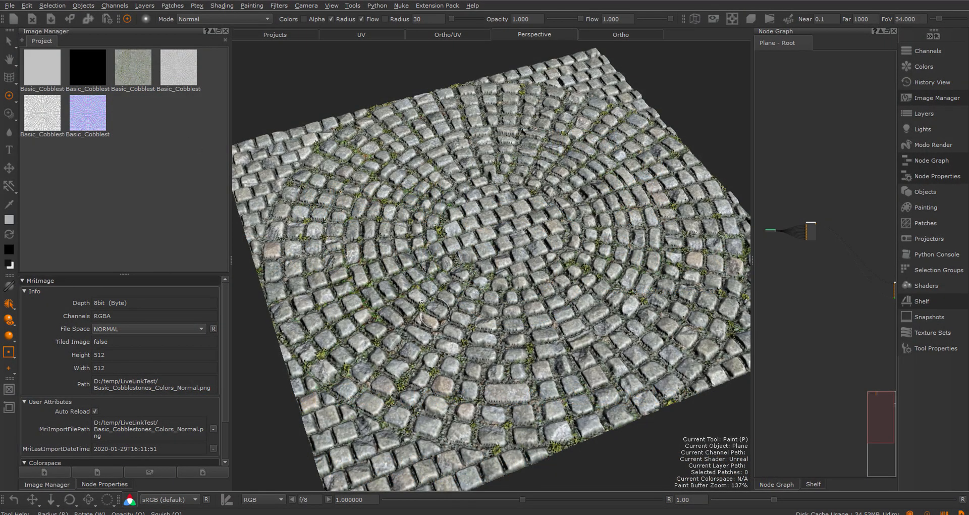
- Select the cobblestone roughness and normal map images in the Image Manager to view their attributes
right_click(498, 231)
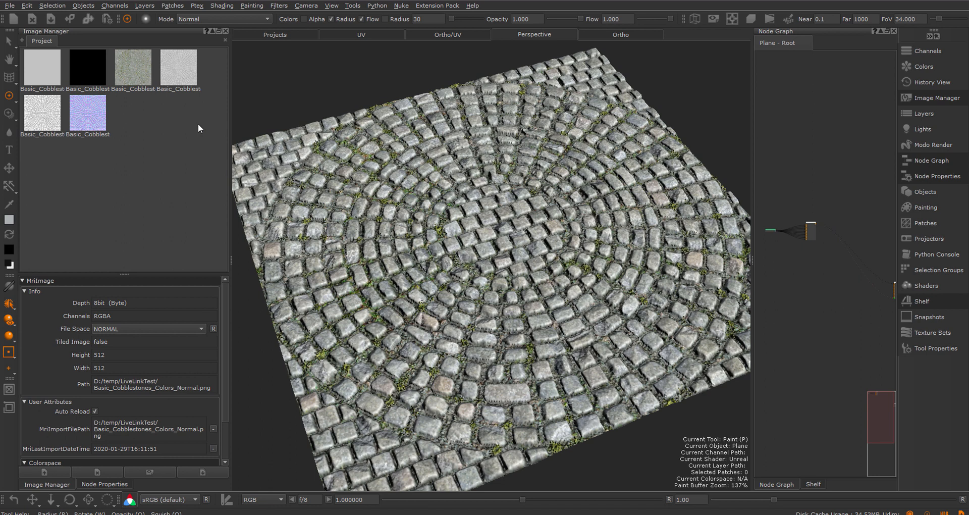
mouse_move(762, 226)
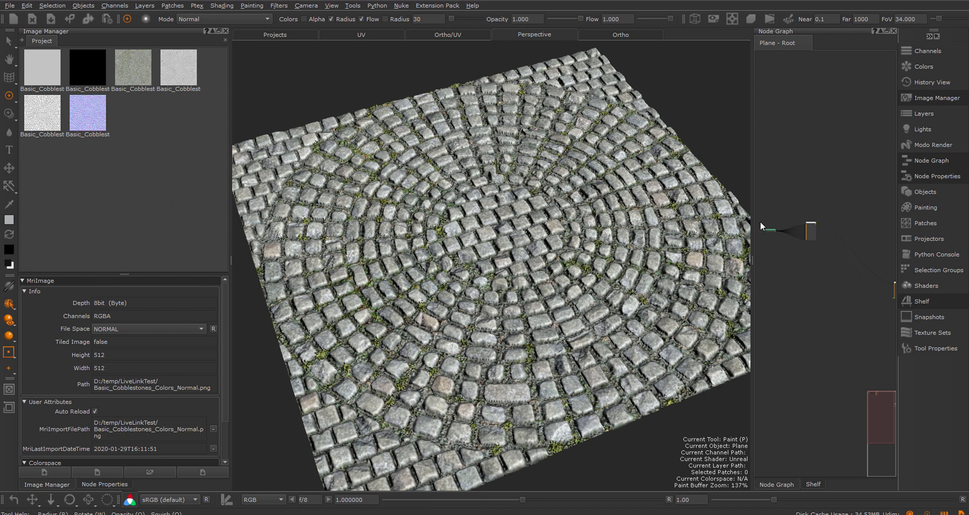
mouse_move(208, 158)
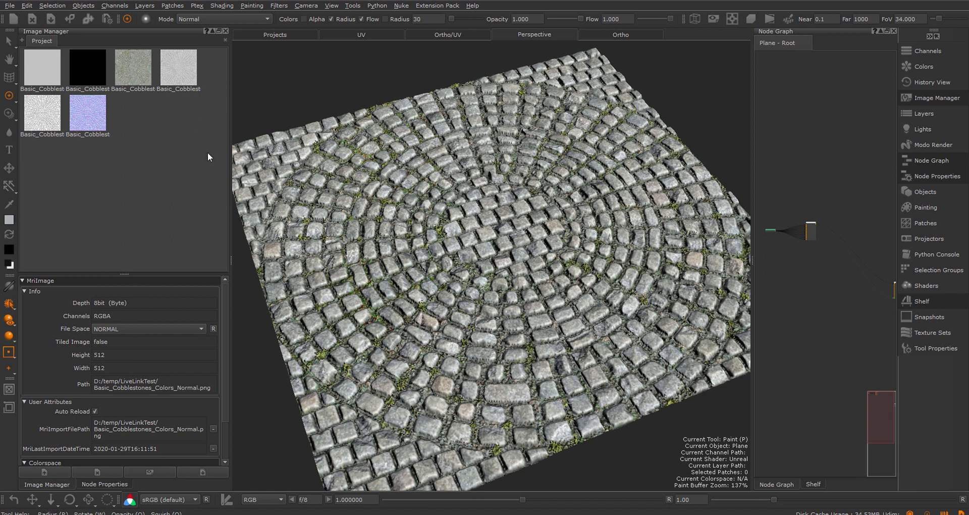
left_click(41, 67)
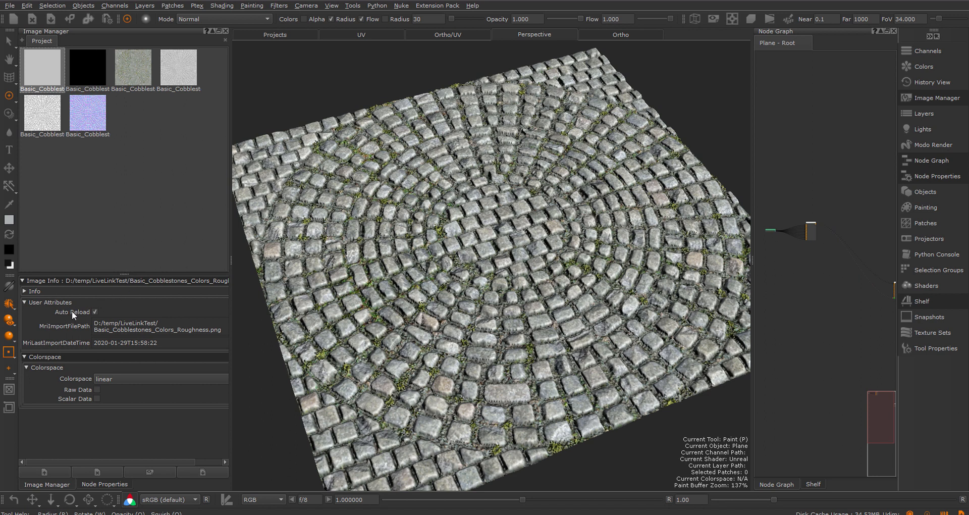
mouse_move(98, 313)
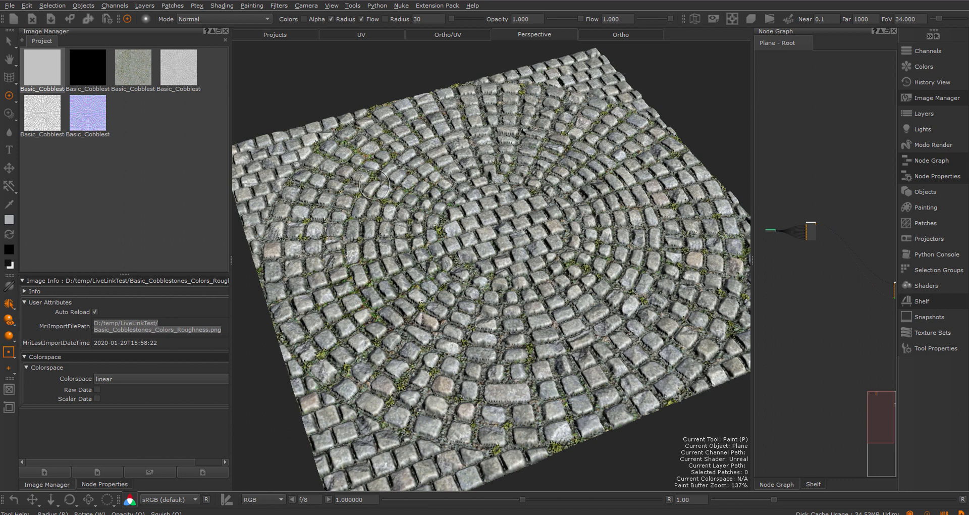
mouse_move(174, 128)
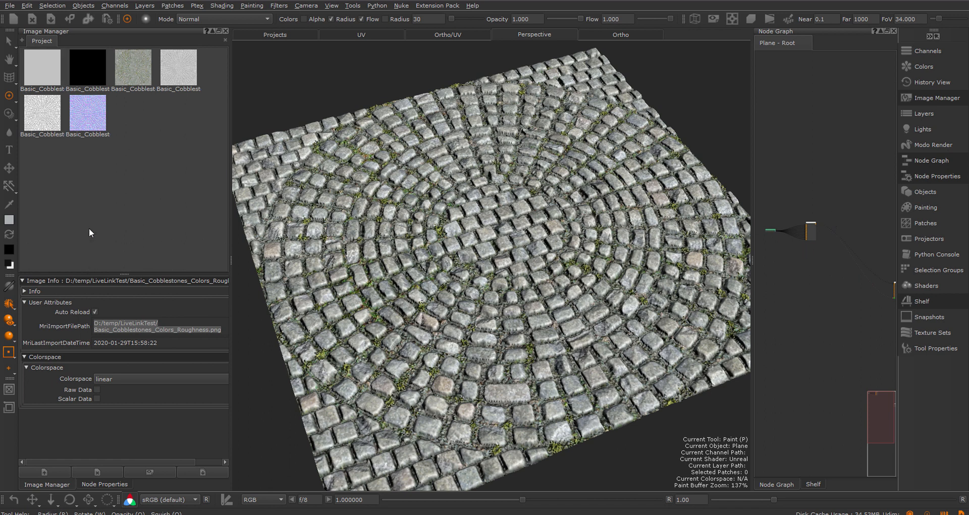
left_click(87, 113)
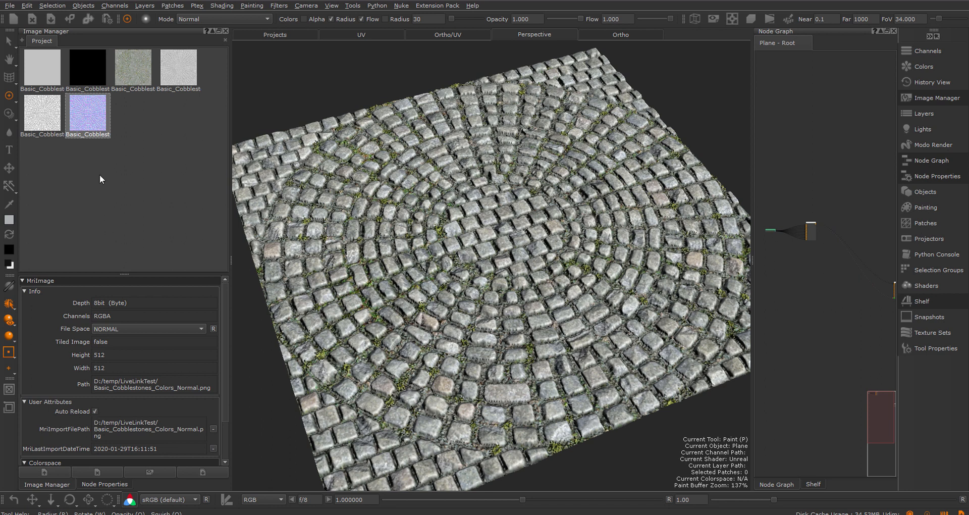
left_click(42, 68)
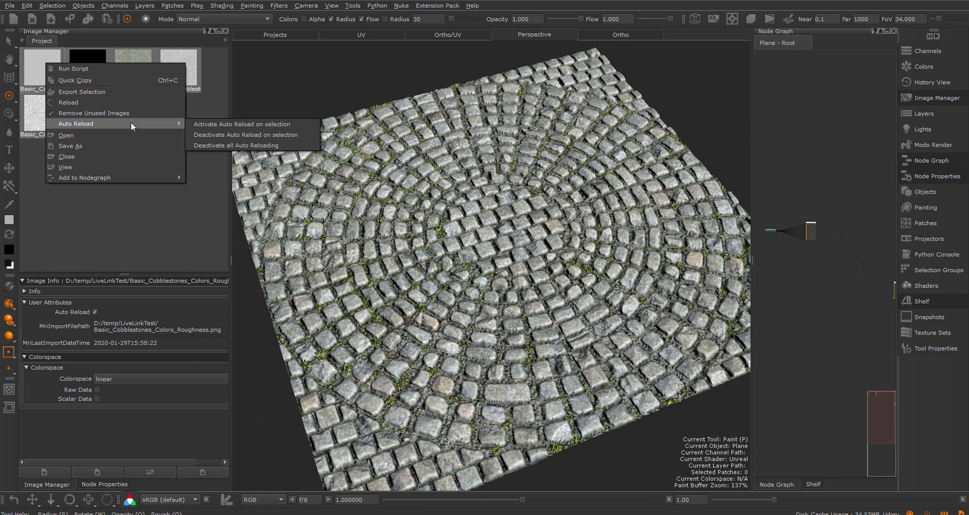
mouse_move(242, 123)
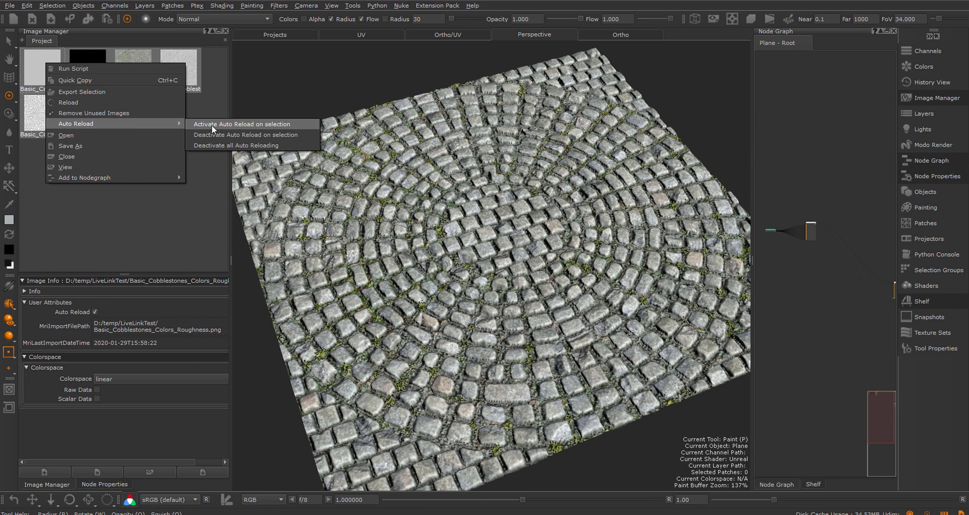
mouse_move(249, 127)
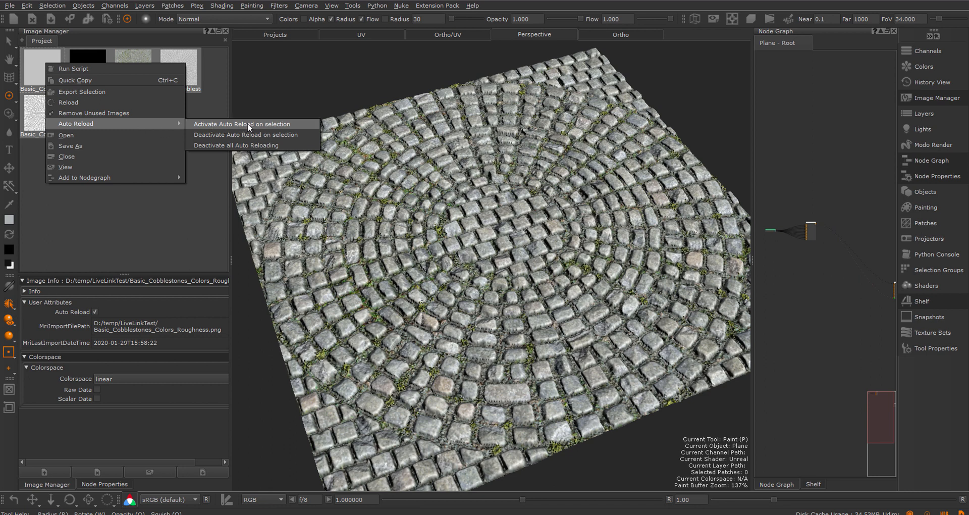
mouse_move(246, 134)
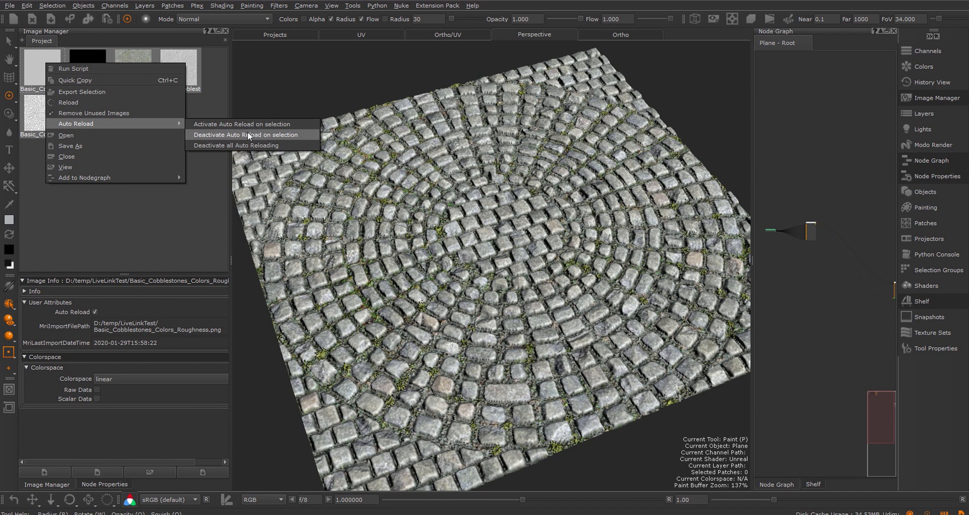
mouse_move(251, 146)
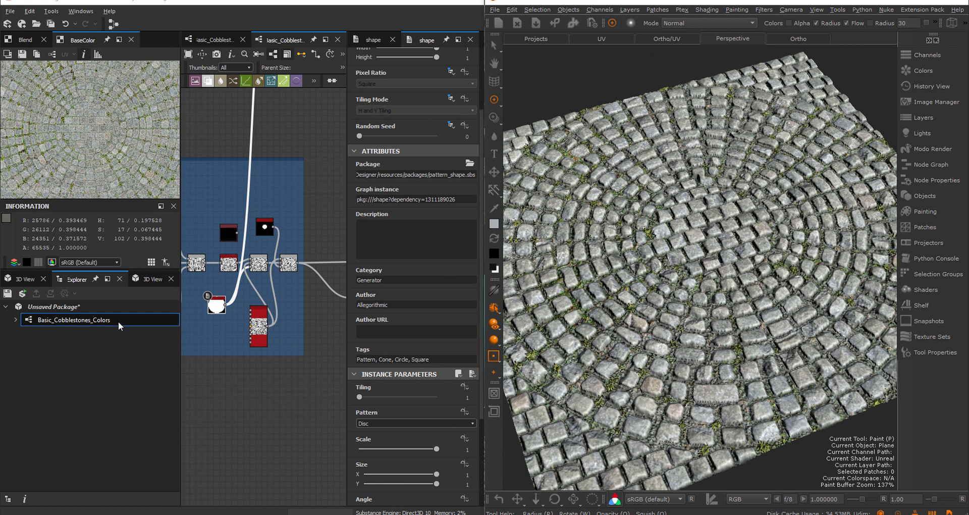
- Bring up the Explorer context actions for the Basic_Cobblestones_Colors graph
right_click(74, 320)
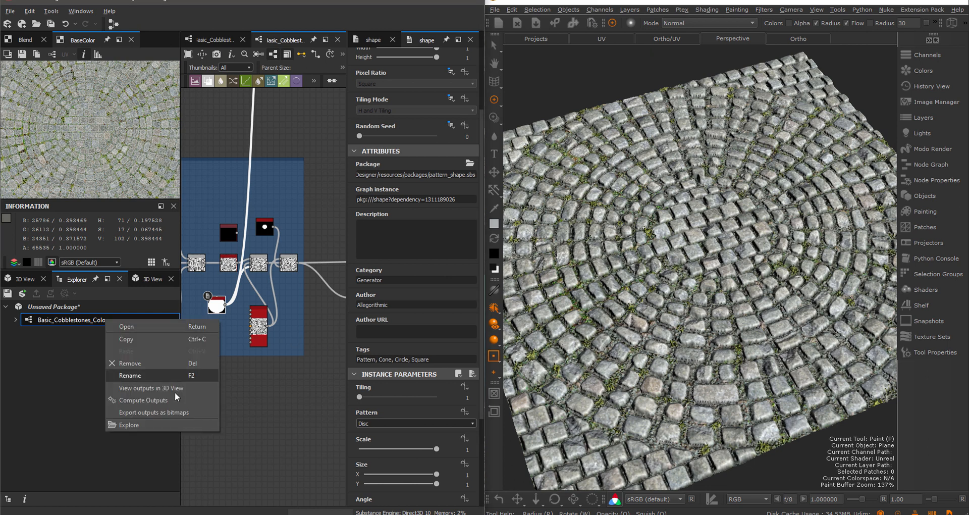
- Export outputs as PNG bitmaps to D:/temp/LiveLinkTest with automatic export when outputs change
left_click(154, 412)
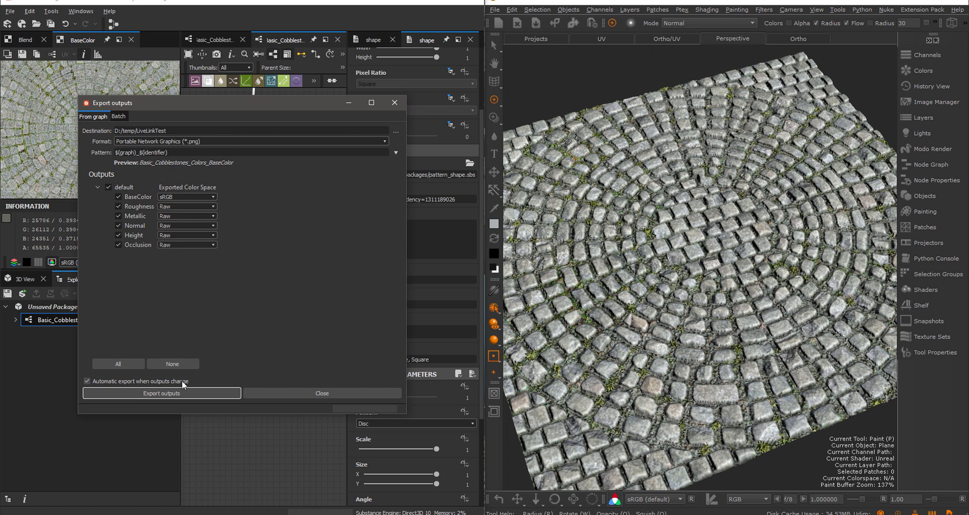
left_click(320, 392)
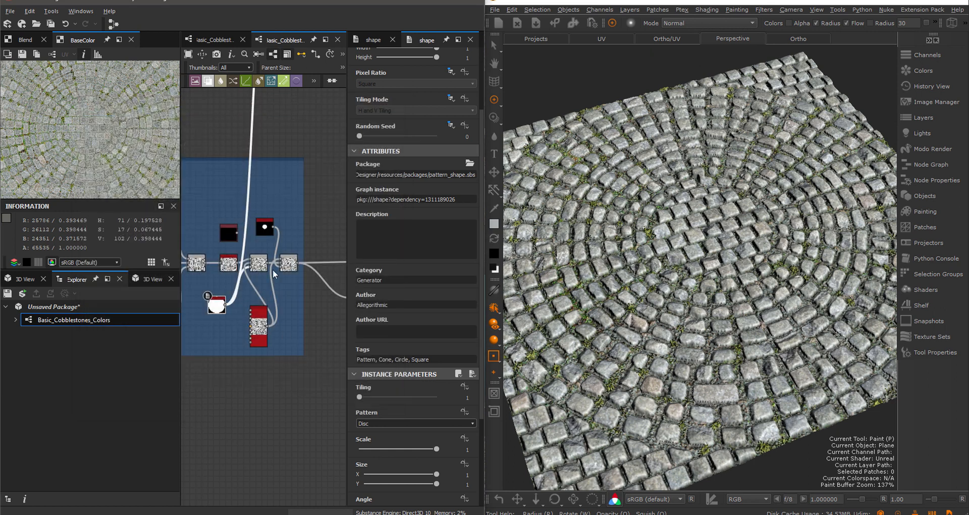
mouse_move(340, 230)
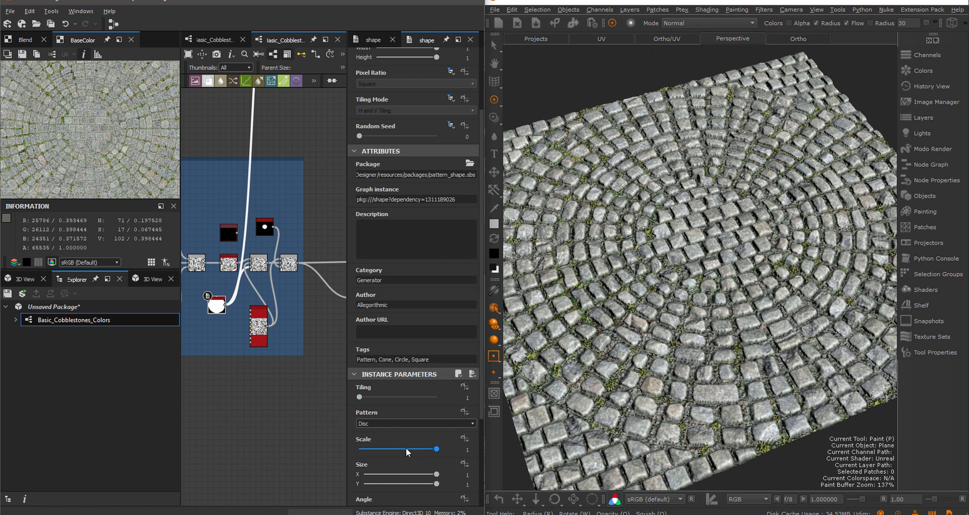
- Drag the disc pattern Scale below 1 (about 0.5, 0.69, a third) while Mari updates live
left_click_drag(437, 448, 395, 448)
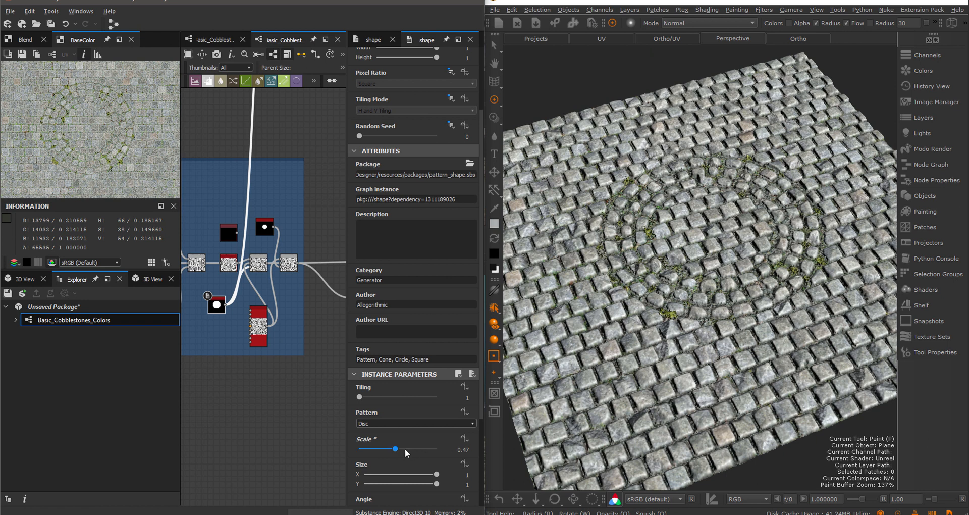
left_click_drag(396, 448, 411, 448)
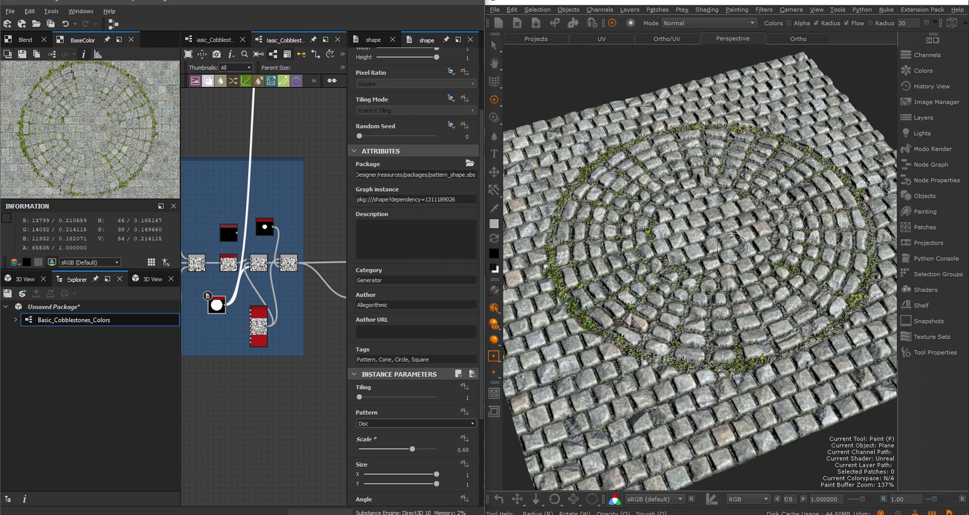
left_click_drag(404, 448, 385, 448)
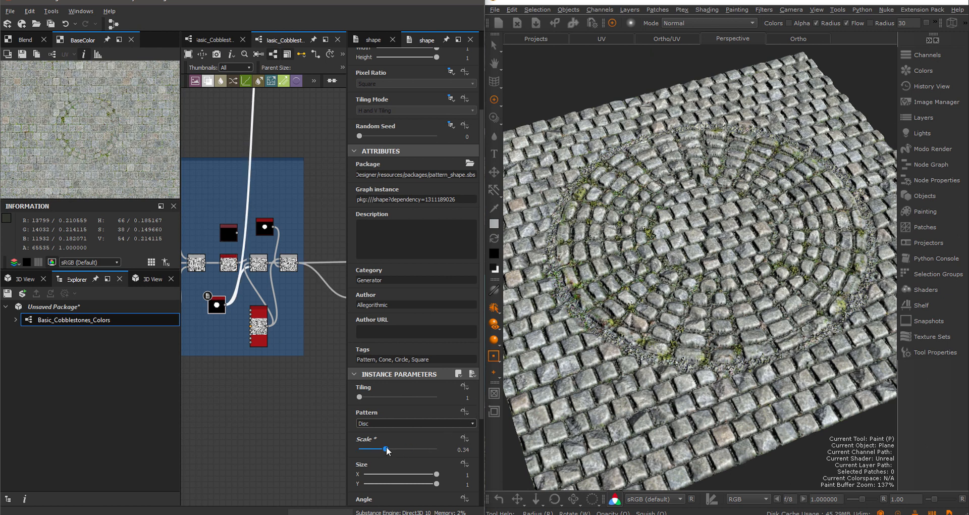
left_click_drag(387, 448, 403, 448)
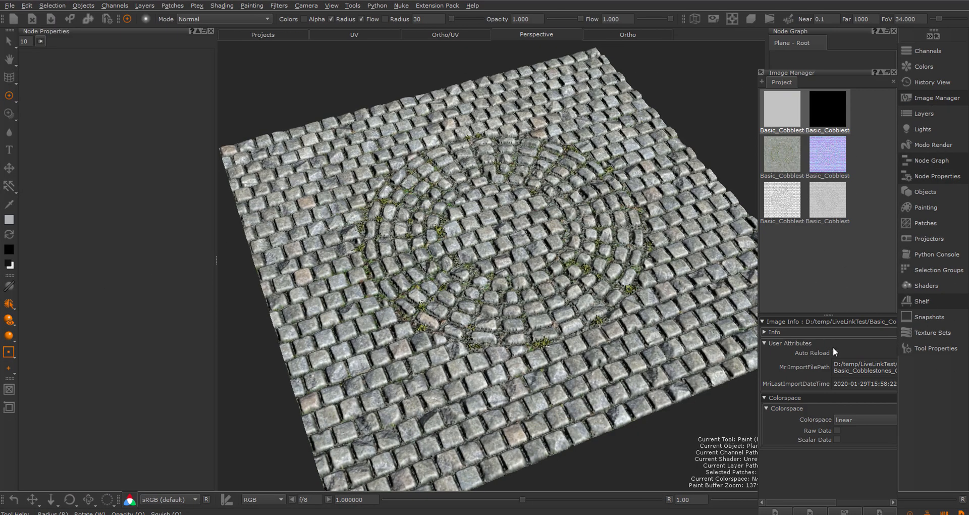
- Enable the Auto Reload user attribute for the selected cobblestone texture
left_click(833, 352)
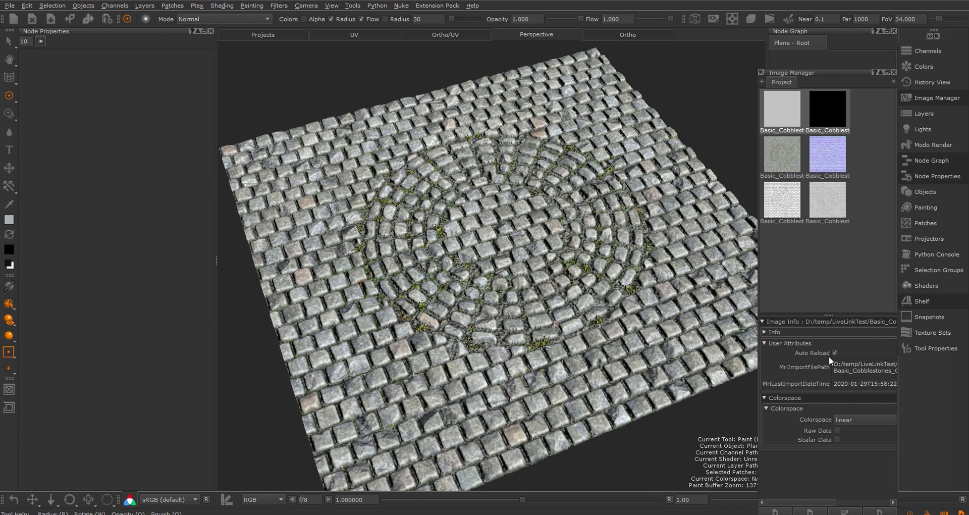